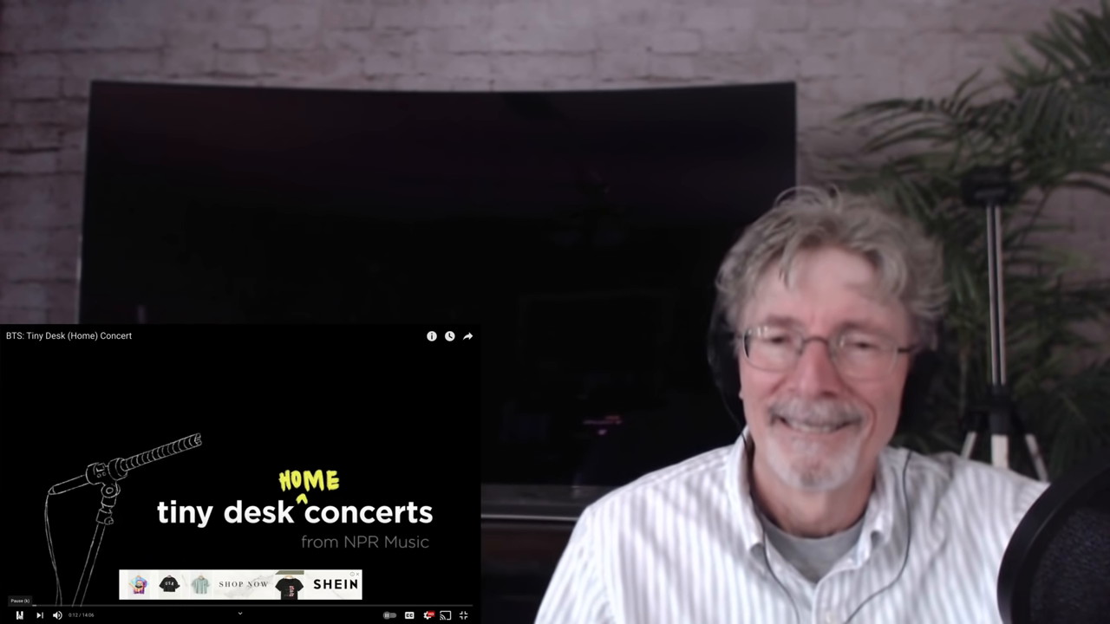
Start the BTS Tiny Desk (Home) Concert so it plays past the title card.
left_click(19, 615)
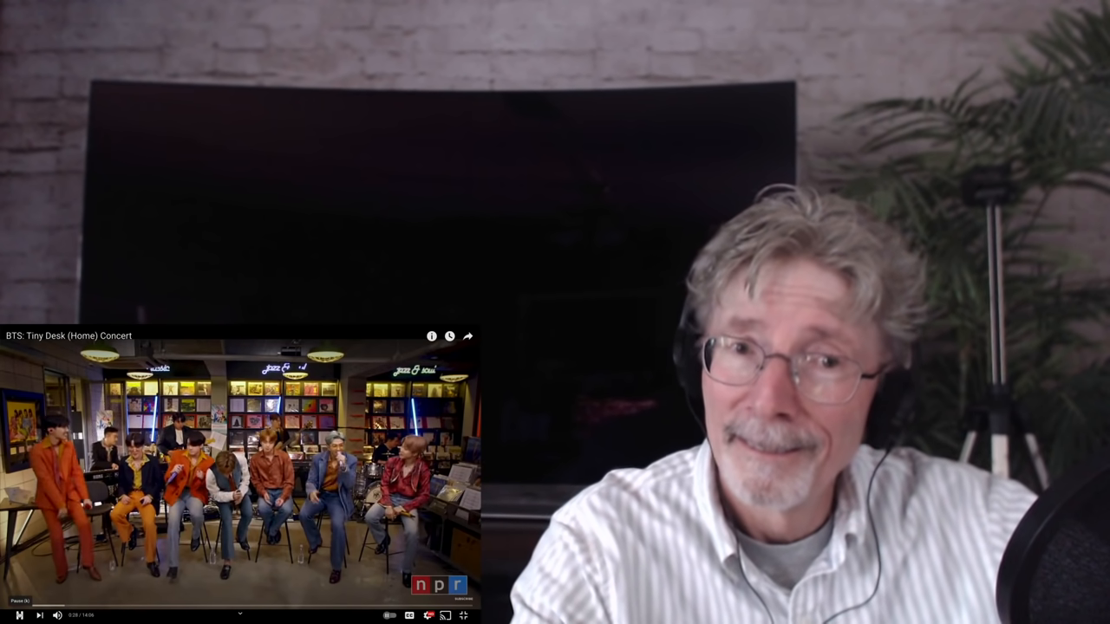
Pause the concert for commentary while the seated members sing into their microphones.
left_click(19, 615)
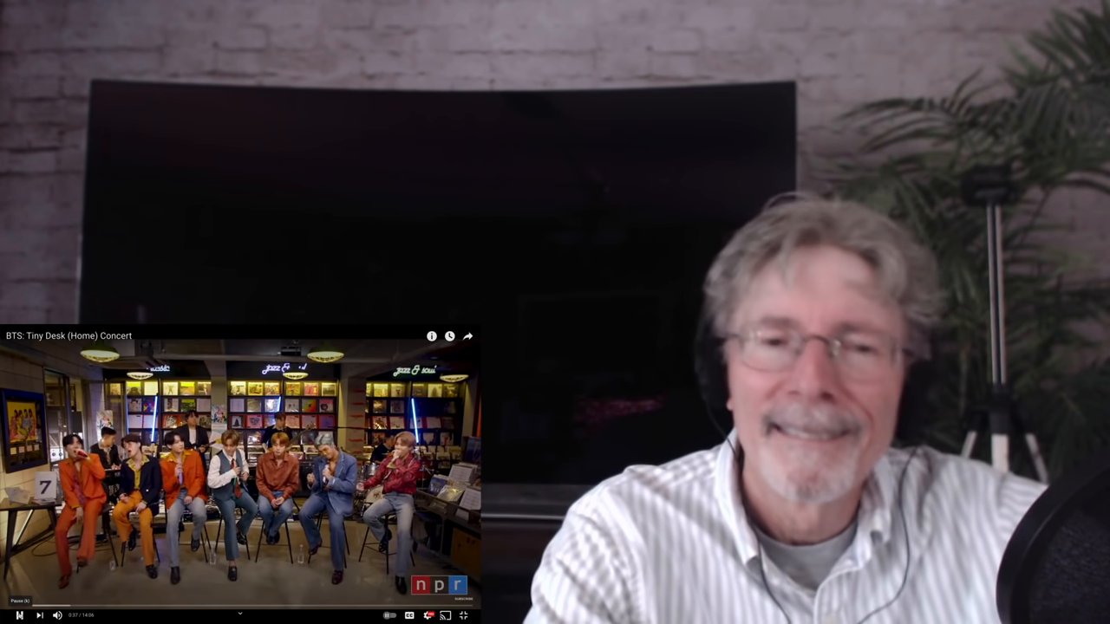
Pause the concert for commentary at the wide side view of the members.
left_click(19, 615)
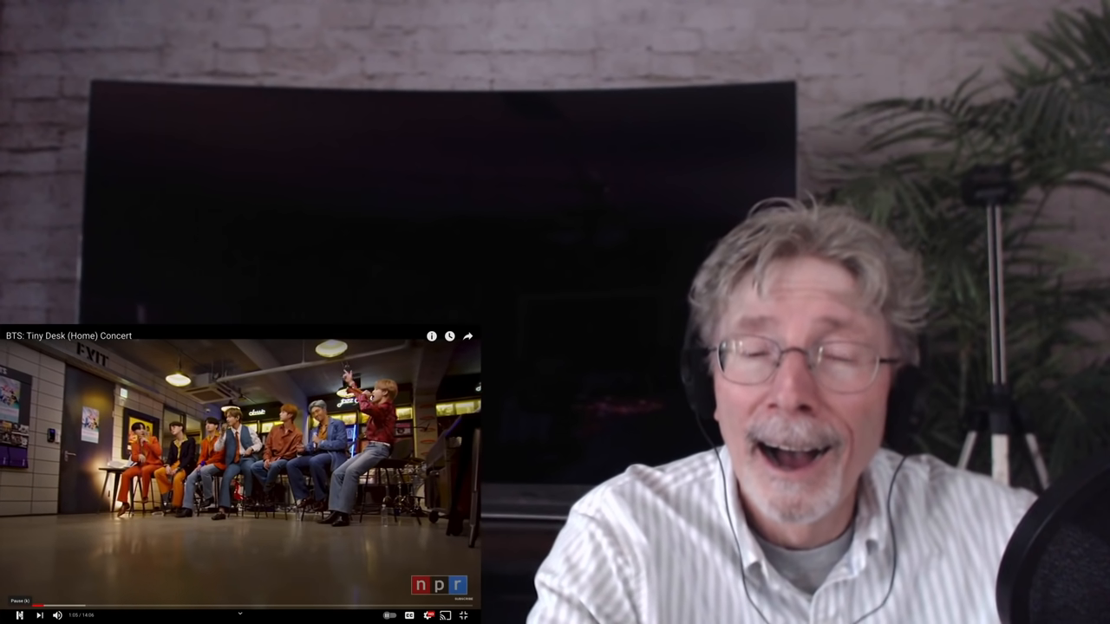
Pause at about 1:09 on the close-up of the member with the green microphone.
left_click(19, 615)
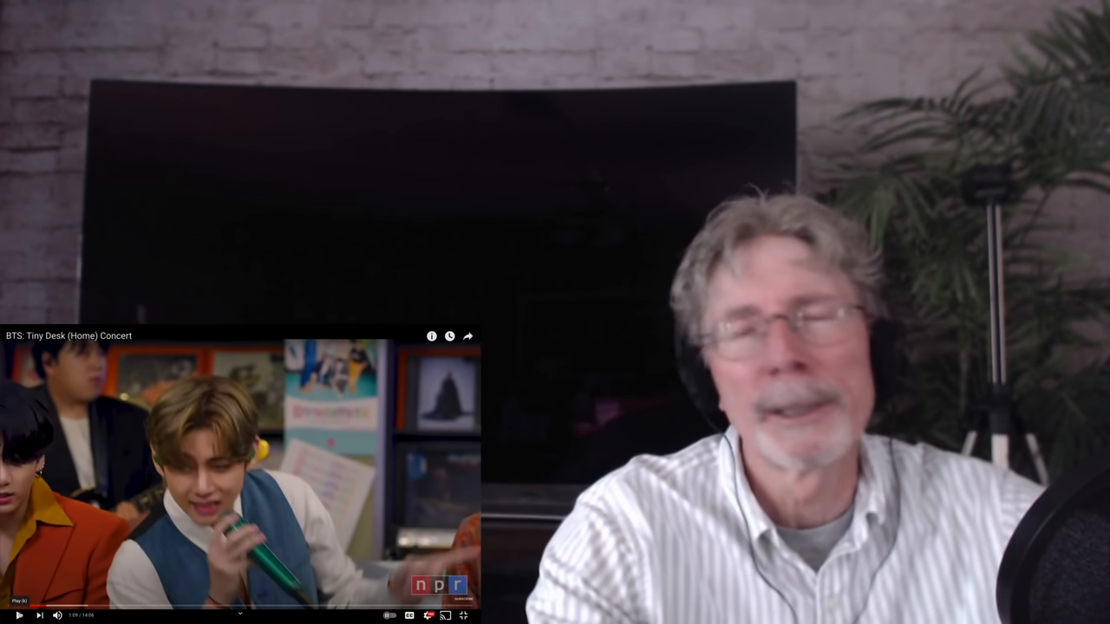
Resume the concert, then pause near 1:41 and again at 1:47 for commentary.
left_click(17, 615)
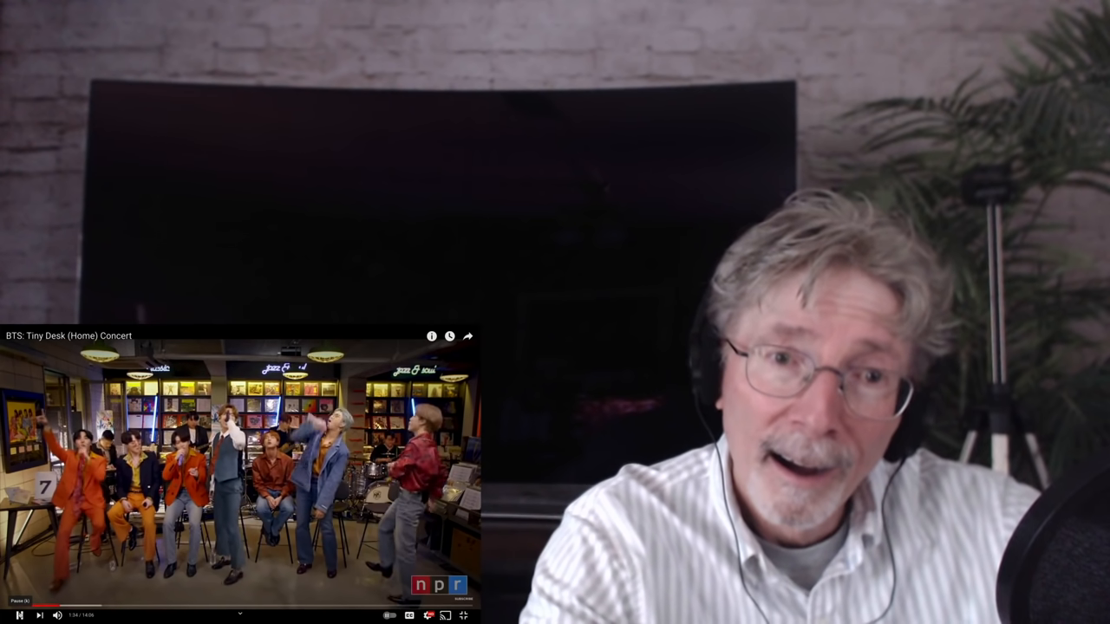
left_click(19, 614)
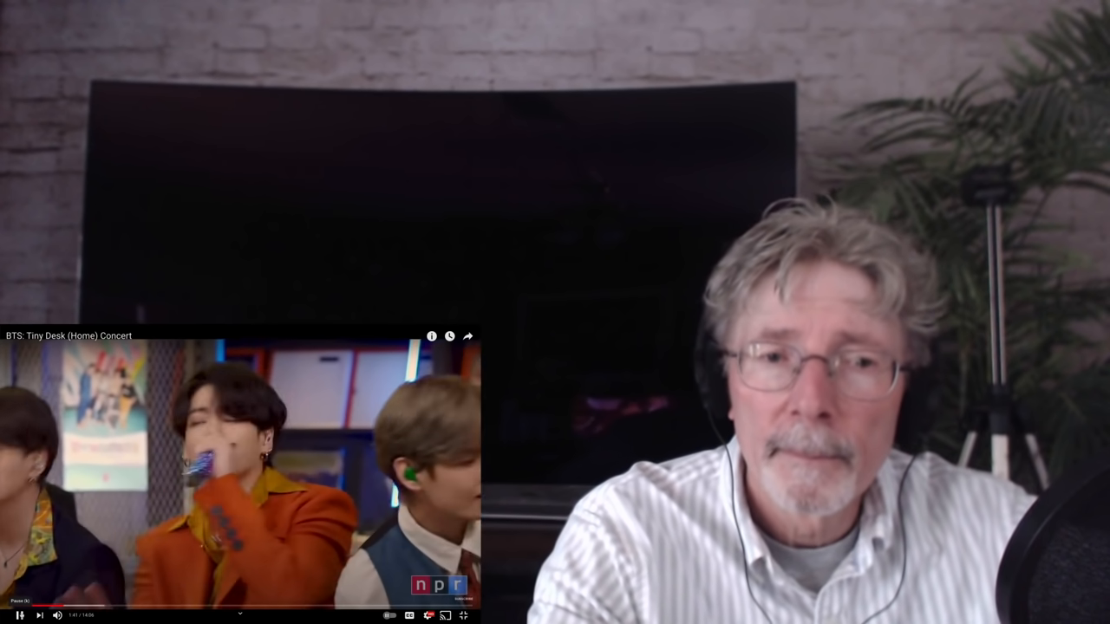
left_click(19, 615)
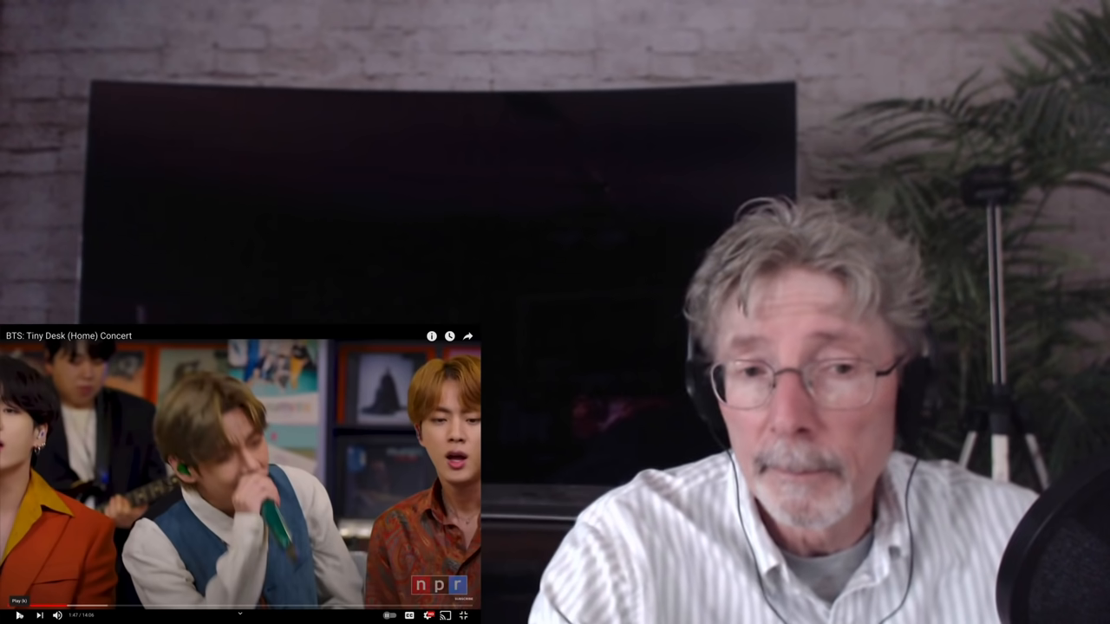
Resume the concert from 1:47 after the commentary.
left_click(18, 615)
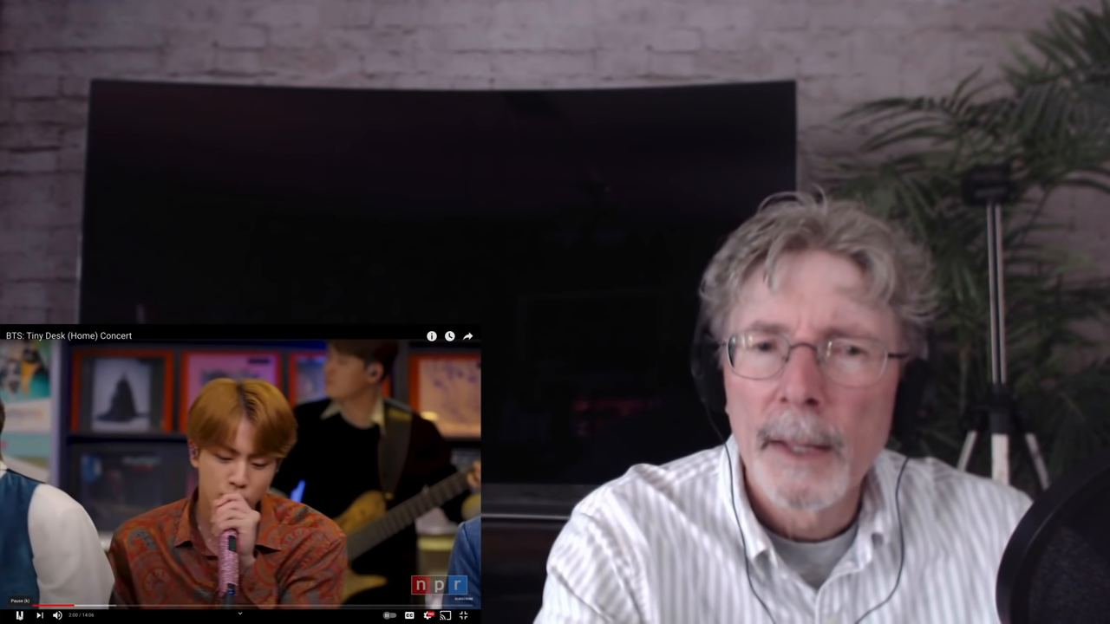
Pause the concert at 2:00 for commentary, then resume playback.
left_click(18, 615)
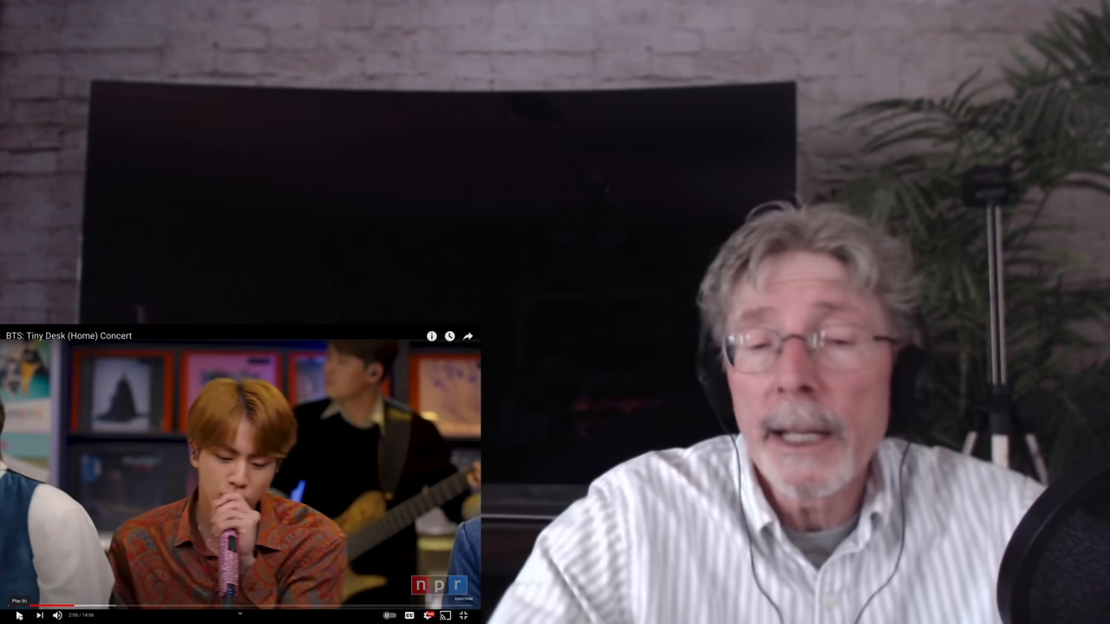
left_click(18, 615)
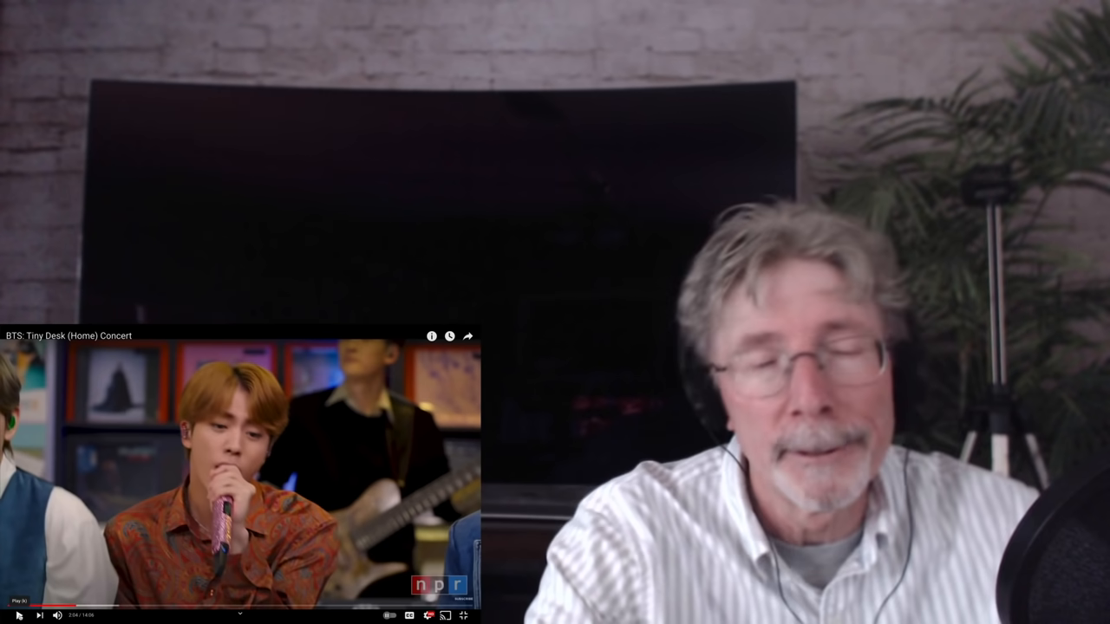
Resume the concert from 2:04 after commenting.
left_click(17, 615)
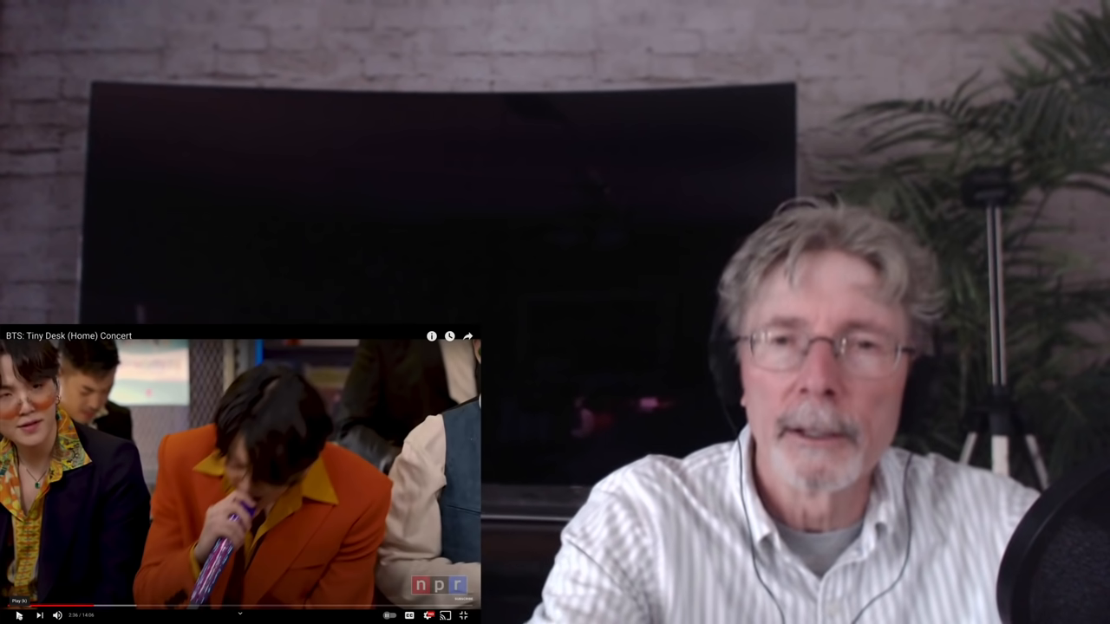
Resume the concert from 2:36 toward 2:42.
left_click(18, 615)
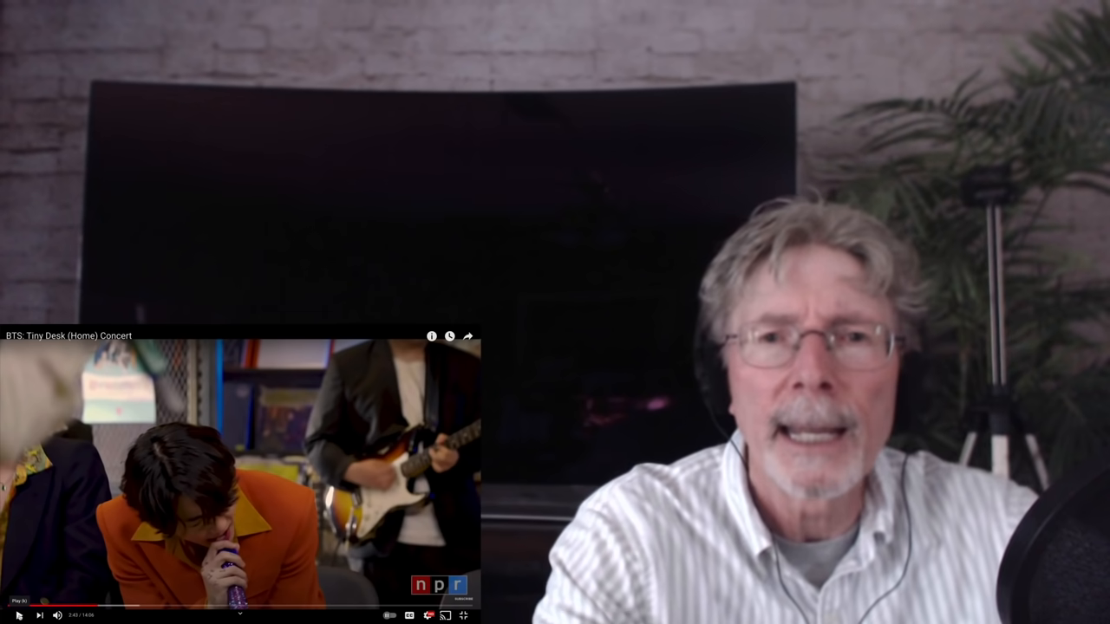
Resume the concert from 2:42 toward the 3:05 group dance shot.
left_click(17, 615)
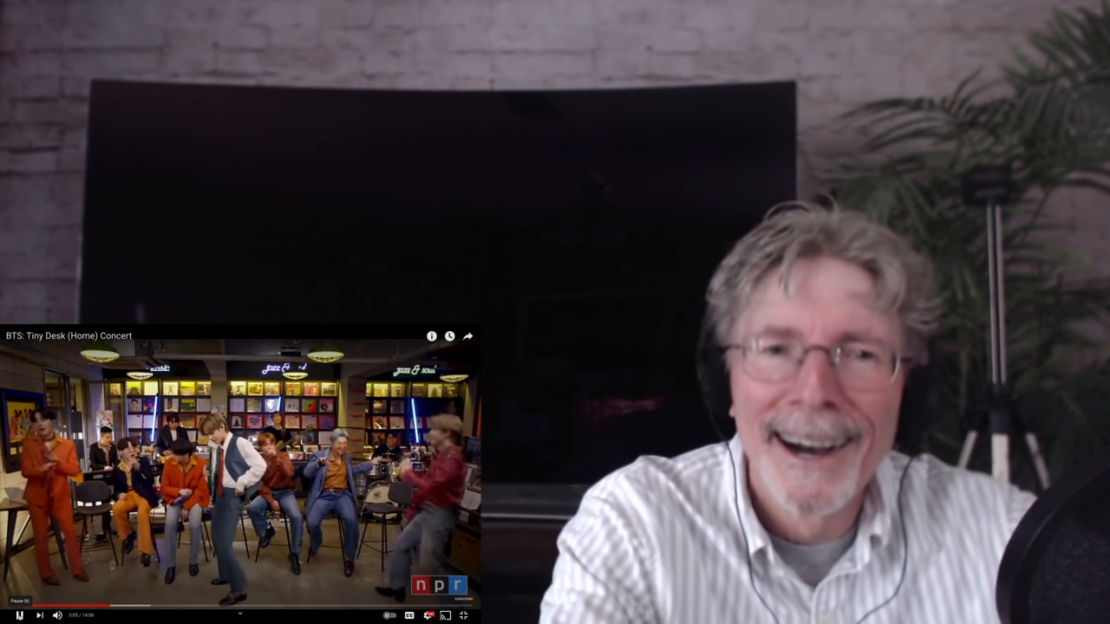
Pause the concert at 3:05, then resume playback from 3:11.
left_click(8, 616)
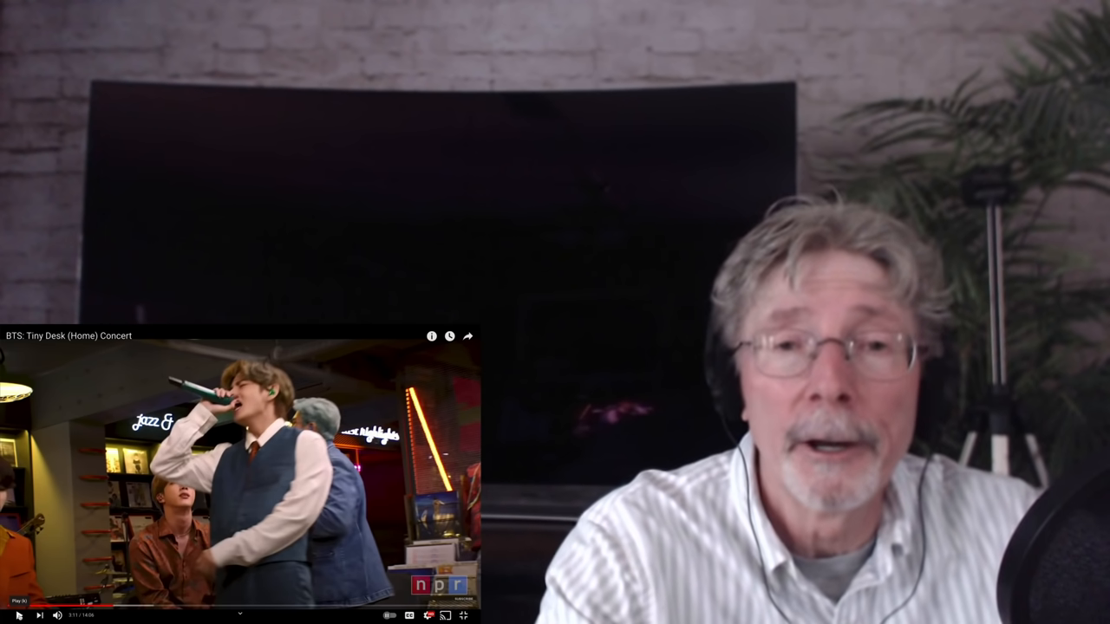
left_click(18, 616)
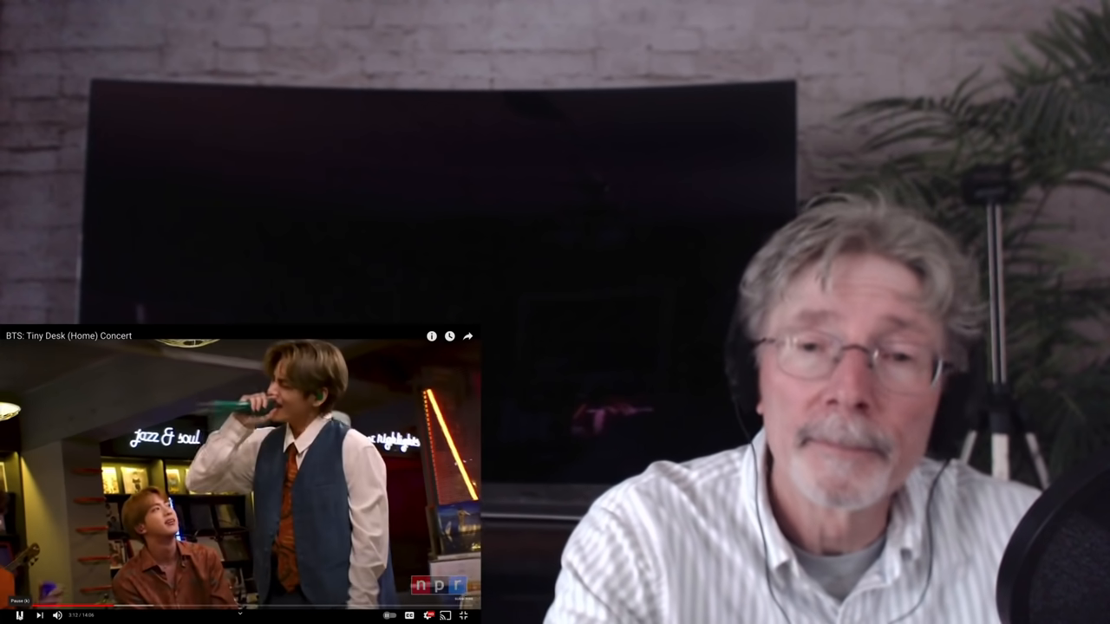